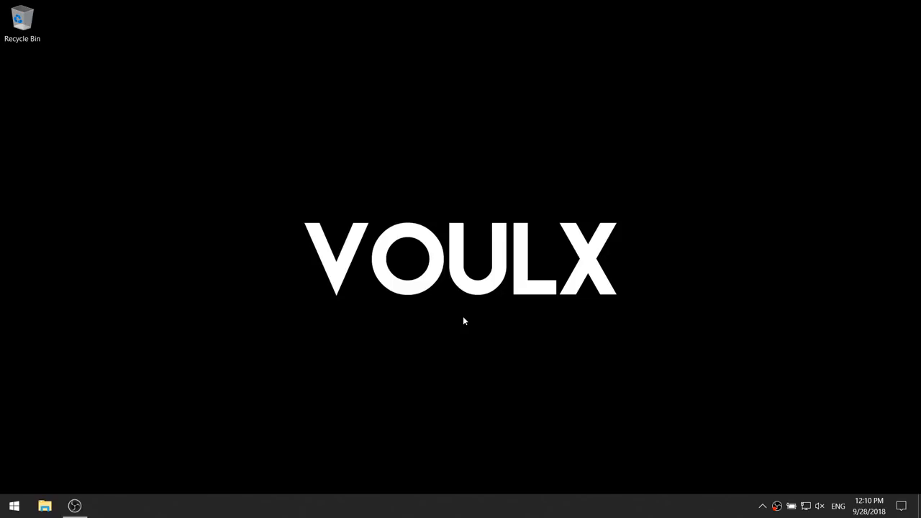
{"action": "mouse_move", "coordinate": [3, 493]}
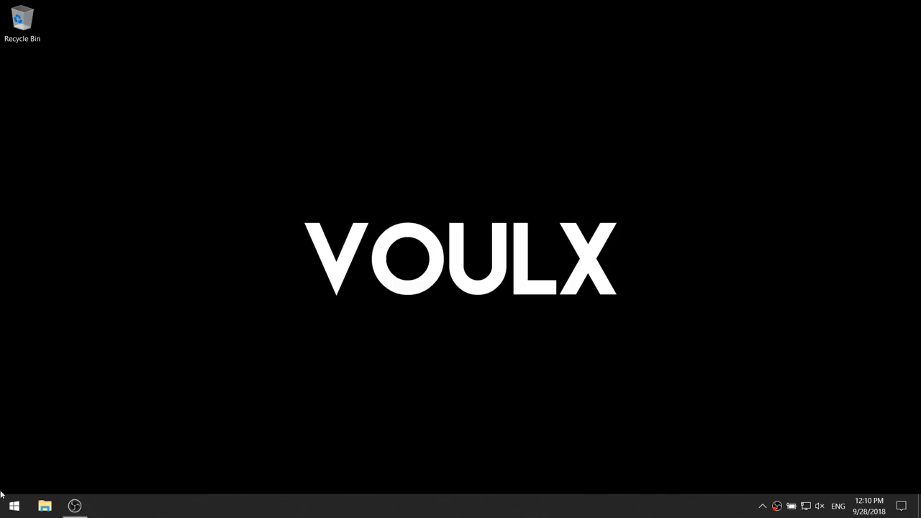
- Search the Start menu for 'format' to find 'Create and format hard disk partitions'
{"action": "left_click", "coordinate": [13, 506]}
{"action": "type", "text": "create and"}
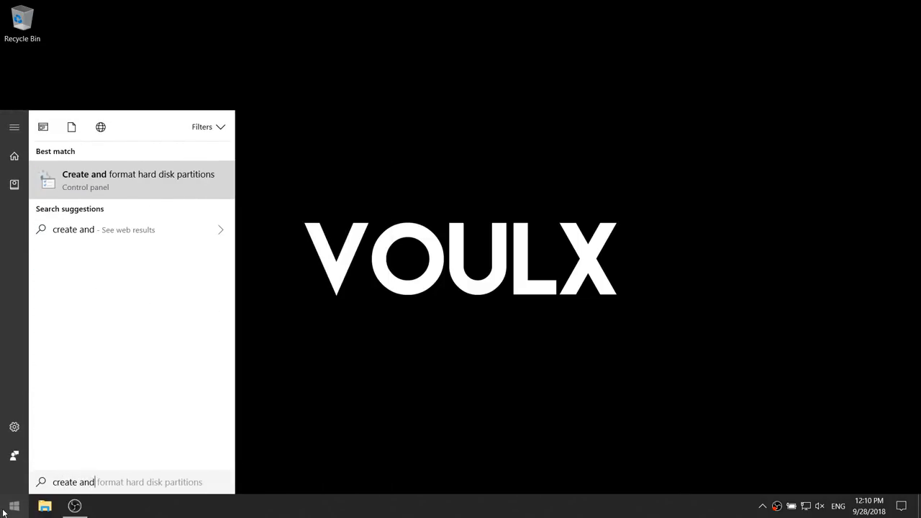
{"action": "type", "text": "format"}
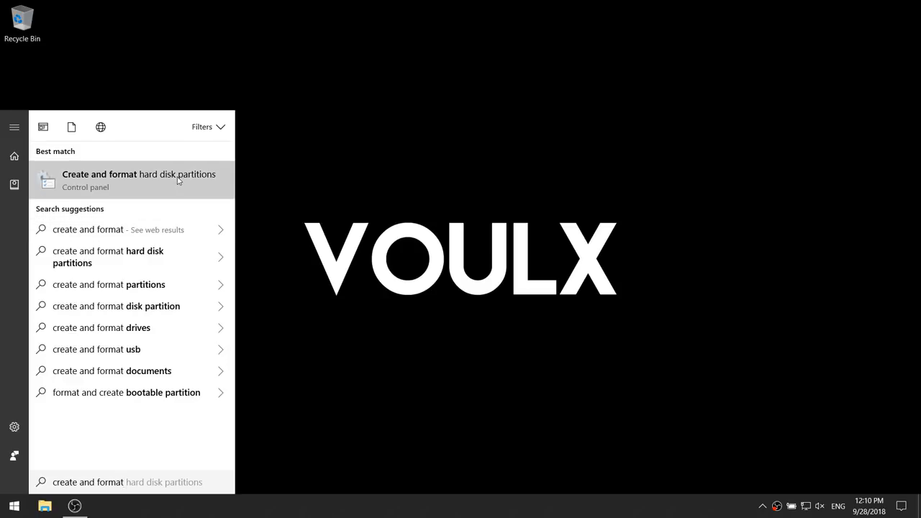
- Launch Disk Management, inspect the Recovery and C: volumes, then select Disk 1's unallocated space
{"action": "left_click", "coordinate": [139, 179]}
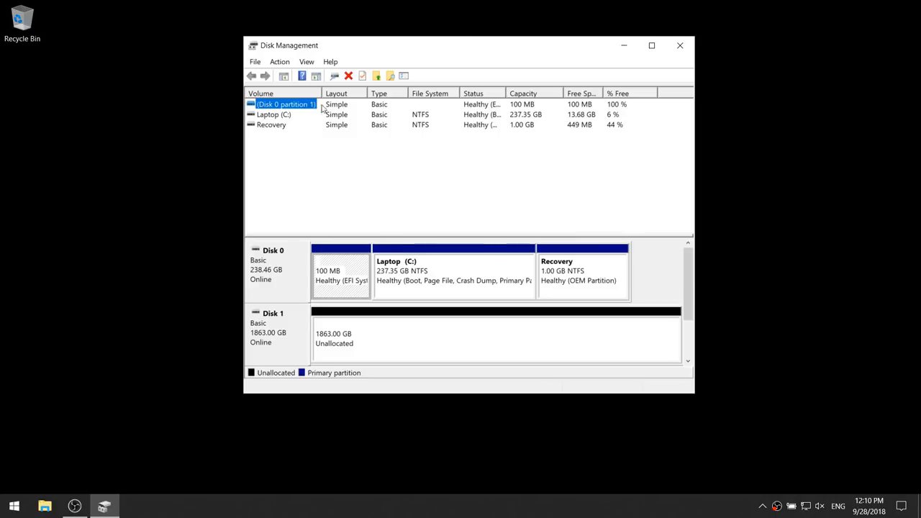
{"action": "left_click", "coordinate": [270, 125]}
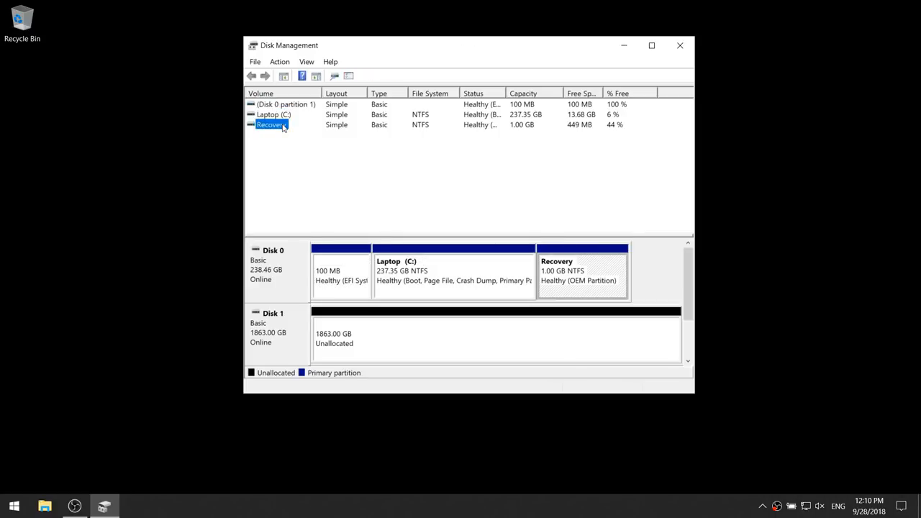
{"action": "left_click", "coordinate": [274, 114]}
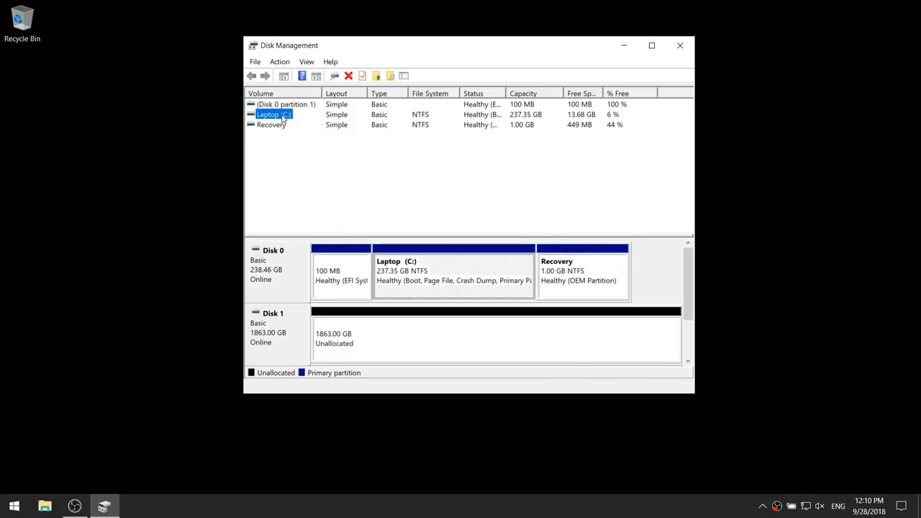
{"action": "mouse_move", "coordinate": [531, 109]}
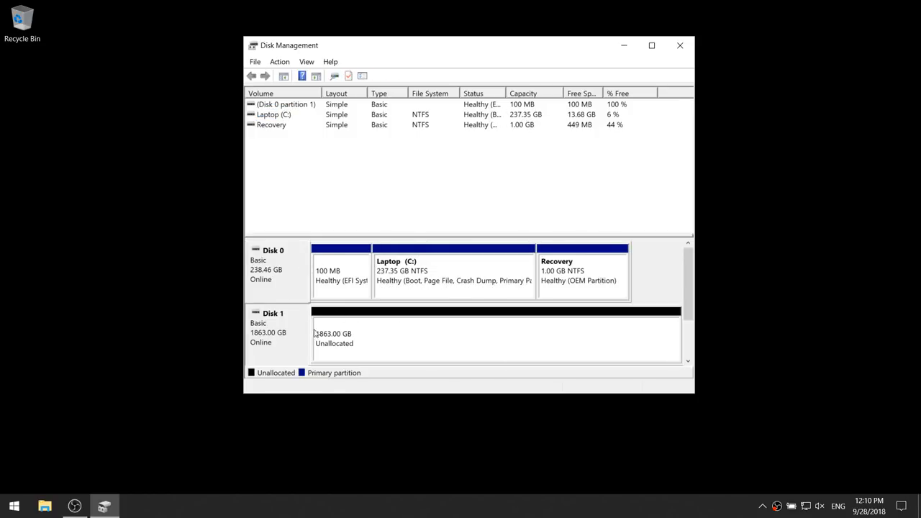
{"action": "left_click", "coordinate": [496, 339]}
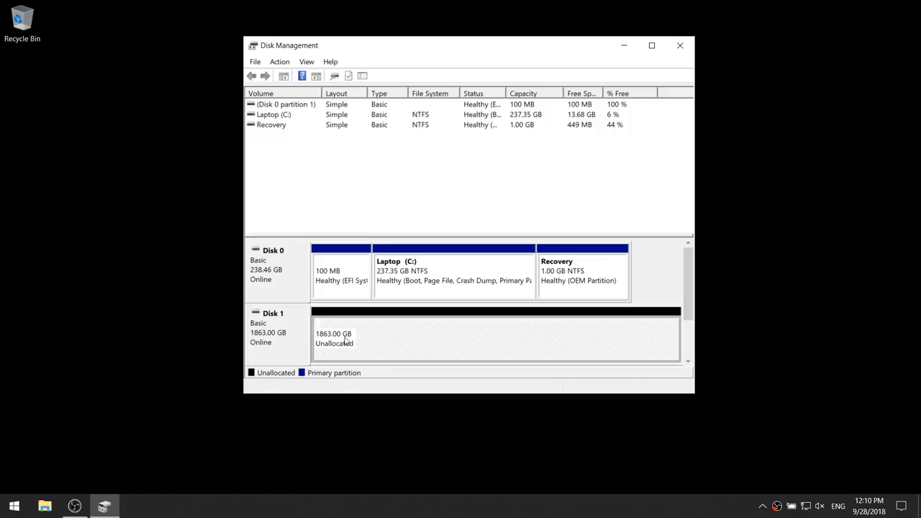
{"action": "mouse_move", "coordinate": [513, 323]}
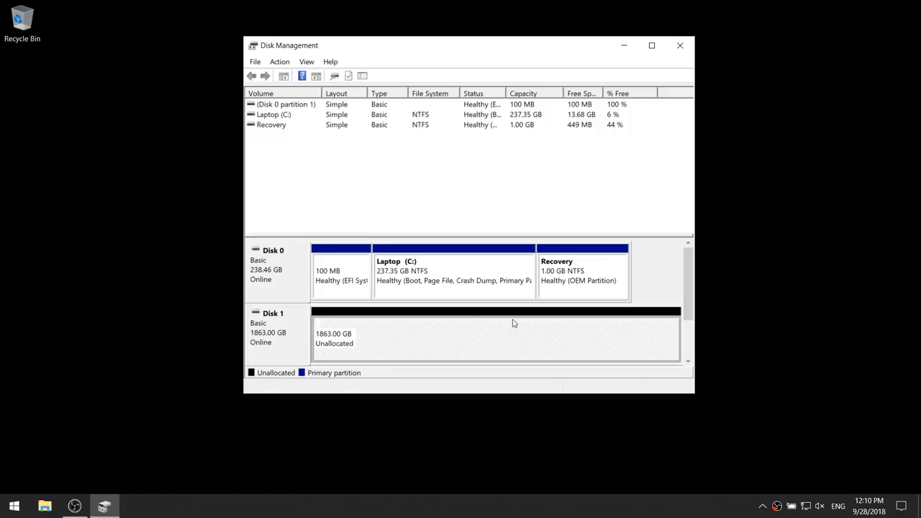
- Start the New Simple Volume Wizard on Disk 1's unallocated space and pass the welcome page
{"action": "right_click", "coordinate": [496, 338]}
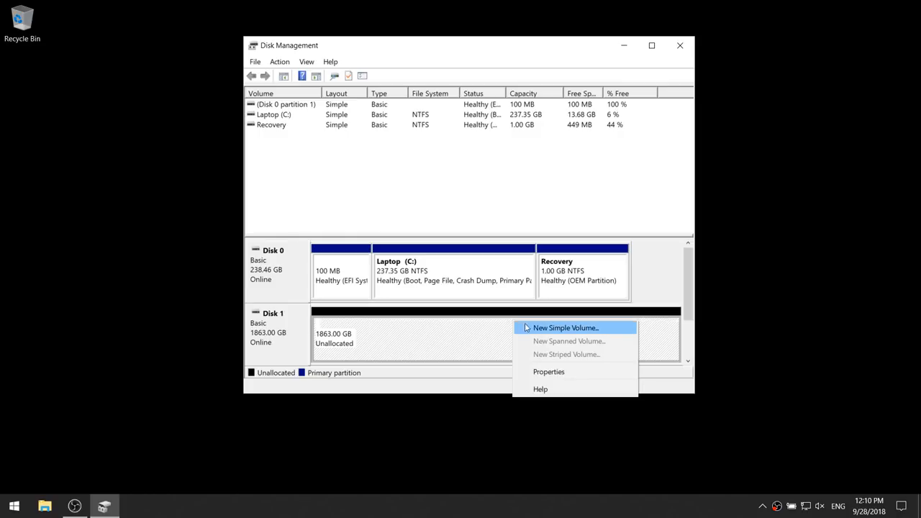
{"action": "left_click", "coordinate": [566, 328]}
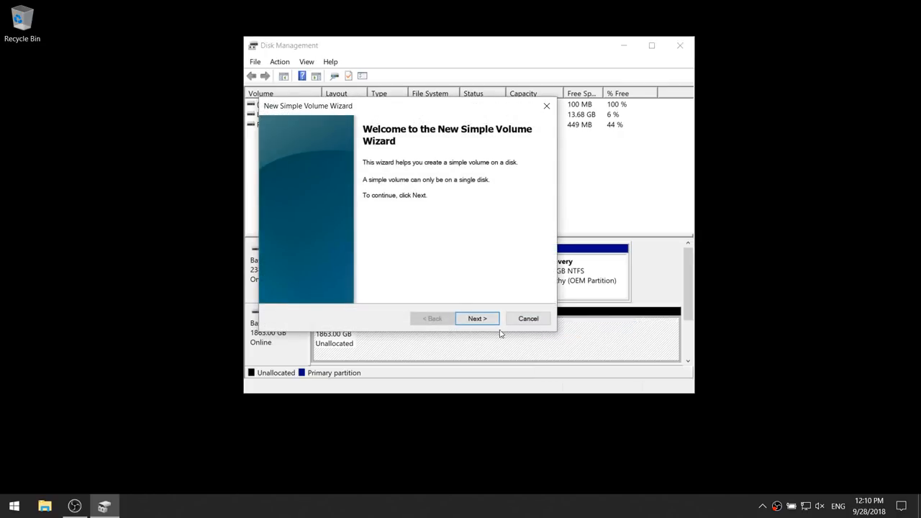
{"action": "left_click", "coordinate": [477, 318]}
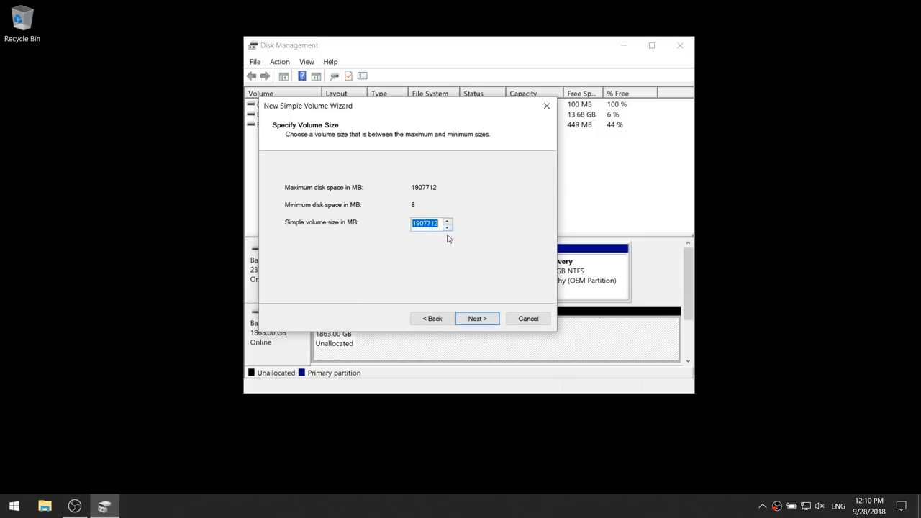
- Keep the maximum 1907712 MB volume size and assign drive letter G
{"action": "left_click", "coordinate": [477, 318]}
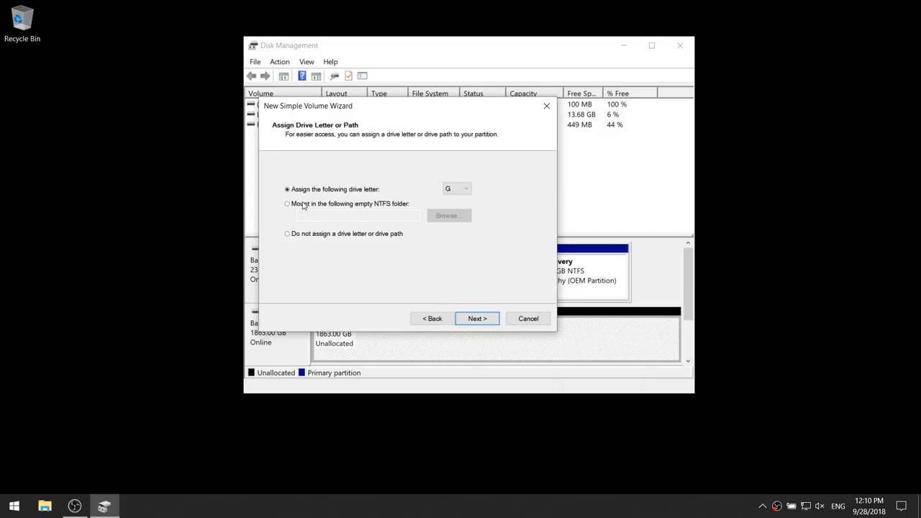
{"action": "left_click", "coordinate": [466, 188]}
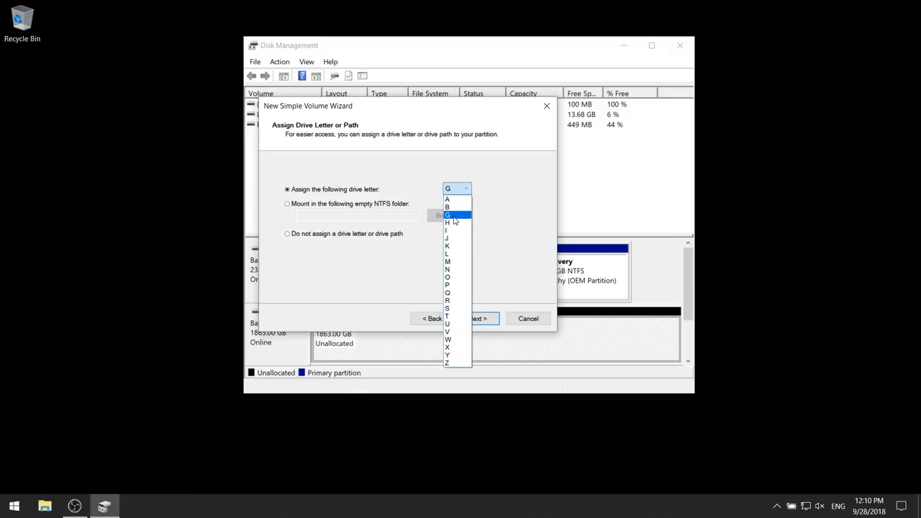
{"action": "left_click", "coordinate": [447, 214]}
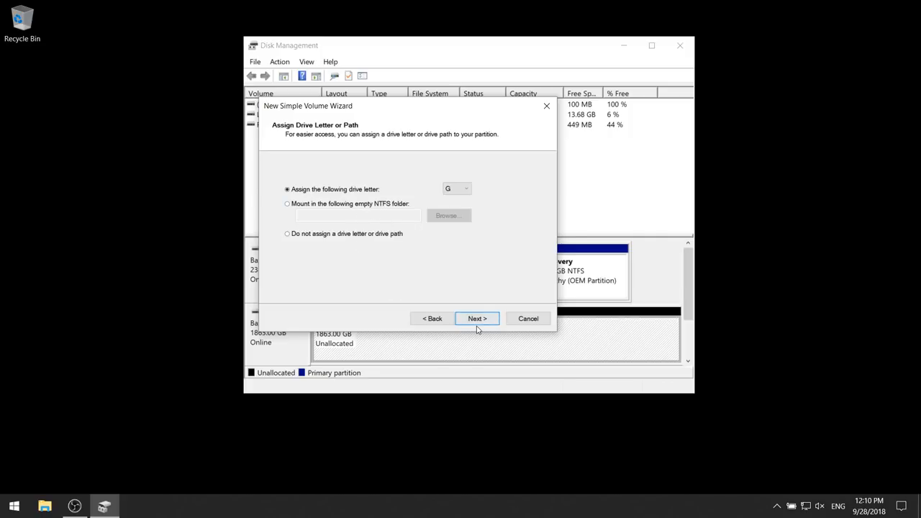
{"action": "left_click", "coordinate": [477, 318]}
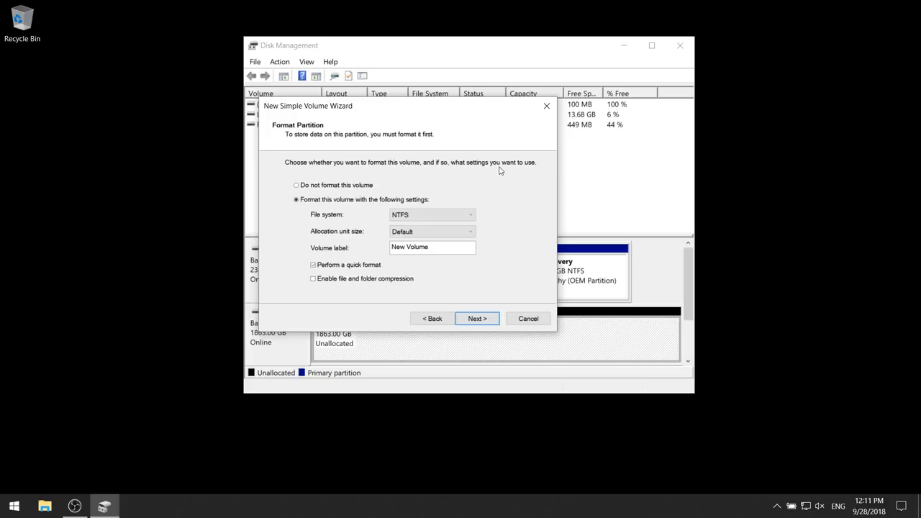
{"action": "mouse_move", "coordinate": [366, 213]}
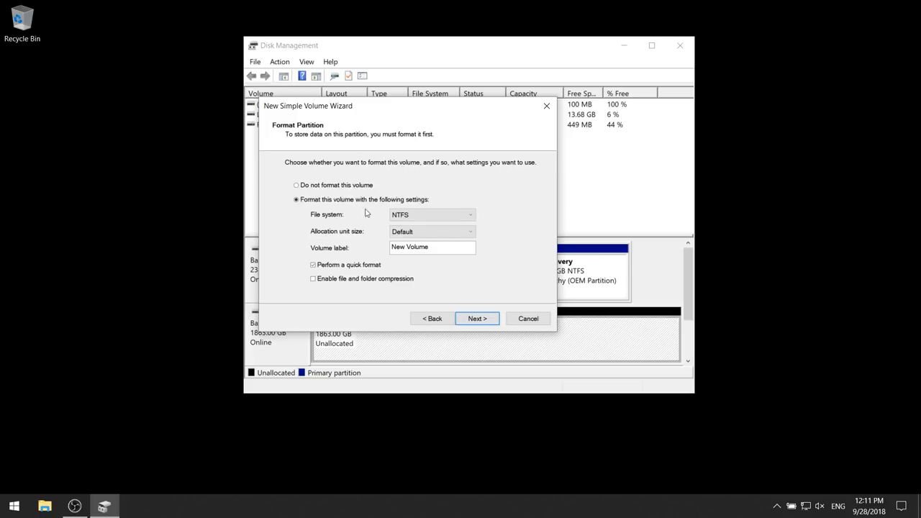
{"action": "mouse_move", "coordinate": [391, 282]}
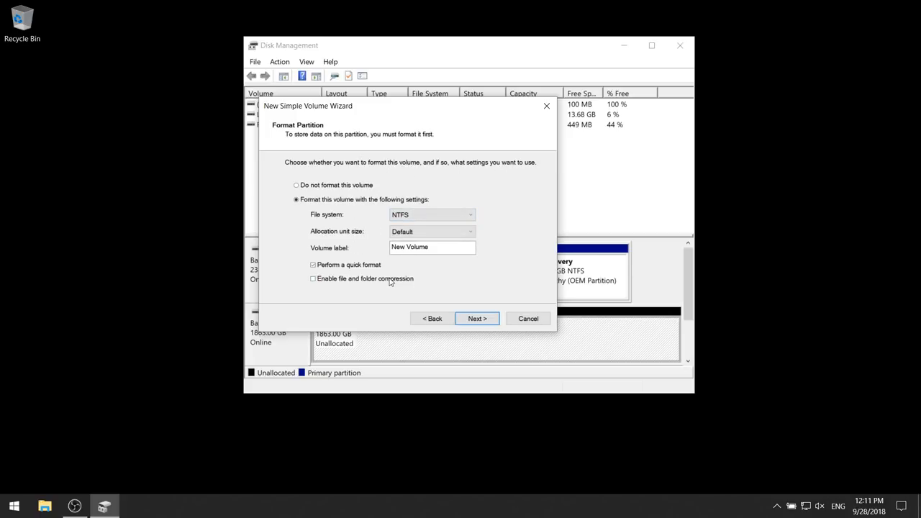
{"action": "mouse_move", "coordinate": [358, 224]}
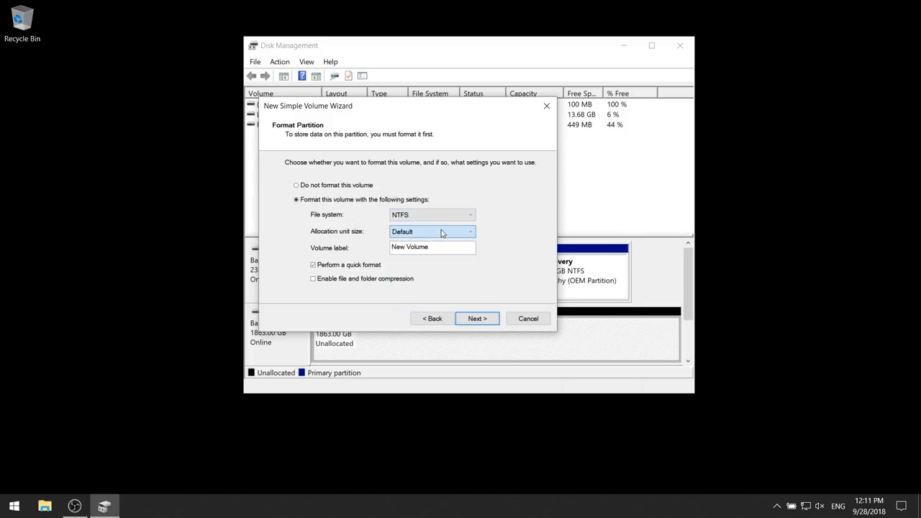
- Label the volume 'Games', keeping NTFS with quick format
{"action": "left_click", "coordinate": [432, 247]}
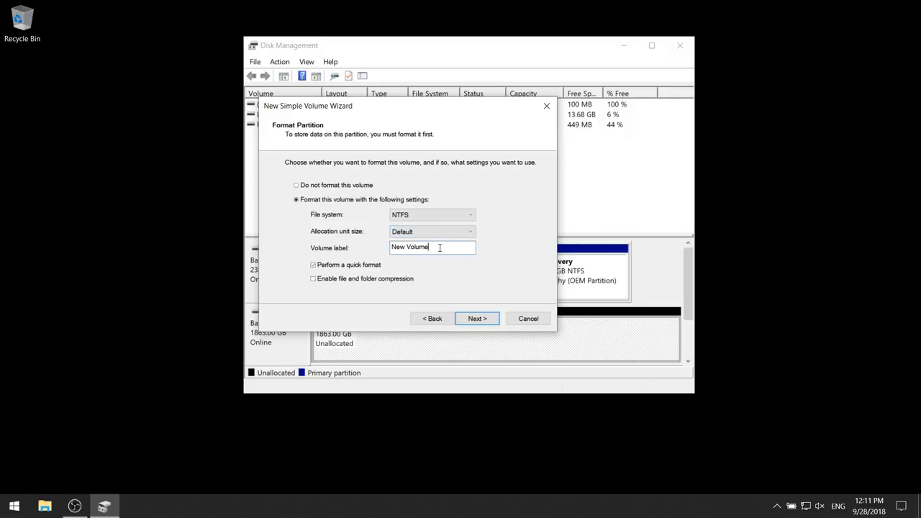
{"action": "type", "text": "G"}
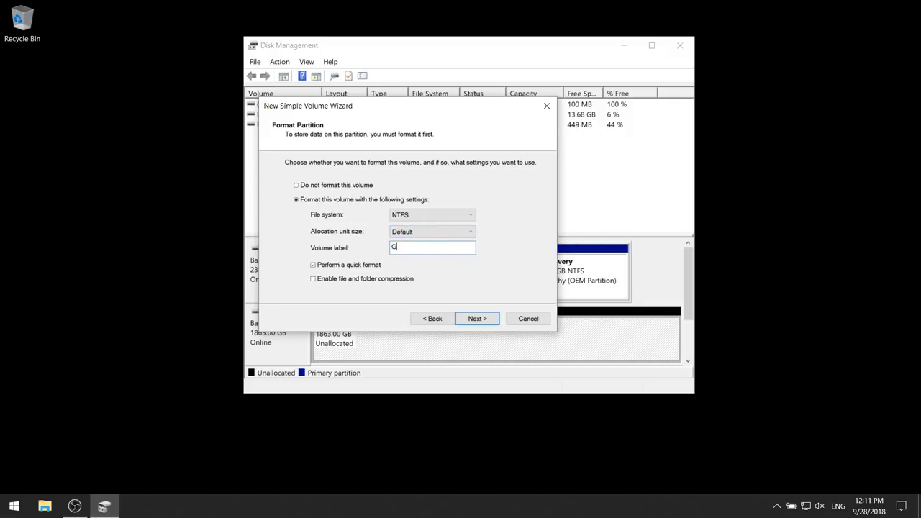
{"action": "type", "text": "ames"}
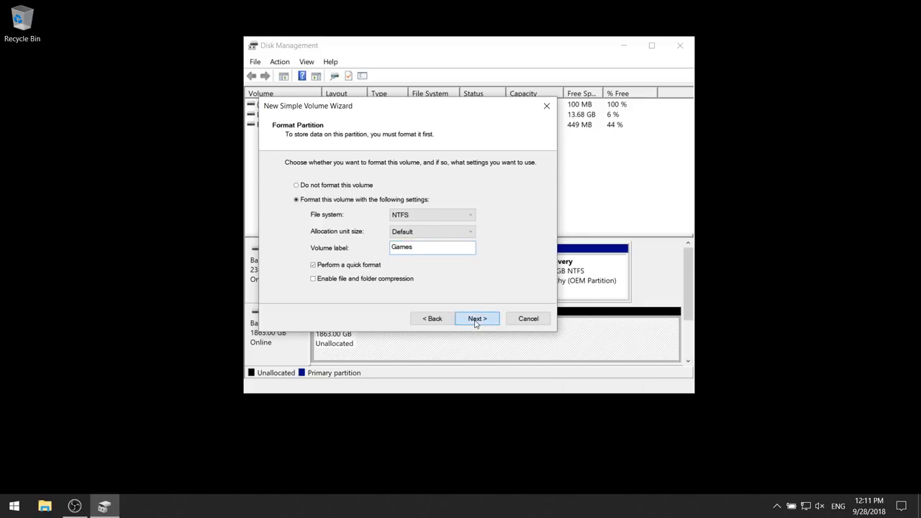
{"action": "left_click", "coordinate": [477, 318]}
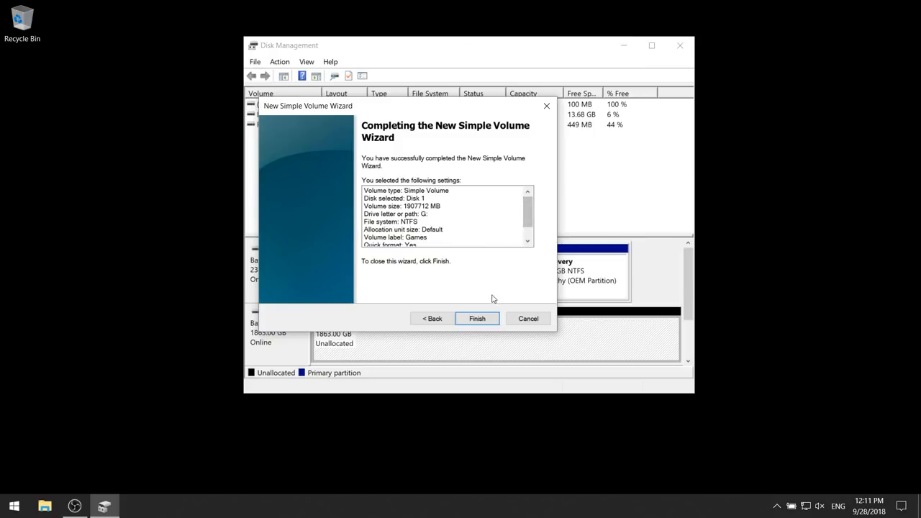
- Finish the wizard to create Games (G:), then launch File Explorer
{"action": "left_click", "coordinate": [477, 318]}
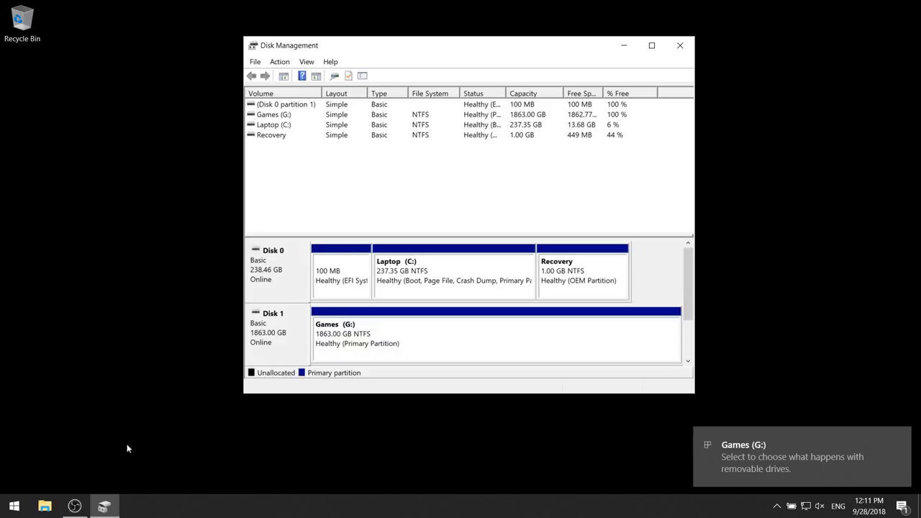
{"action": "left_click", "coordinate": [45, 506]}
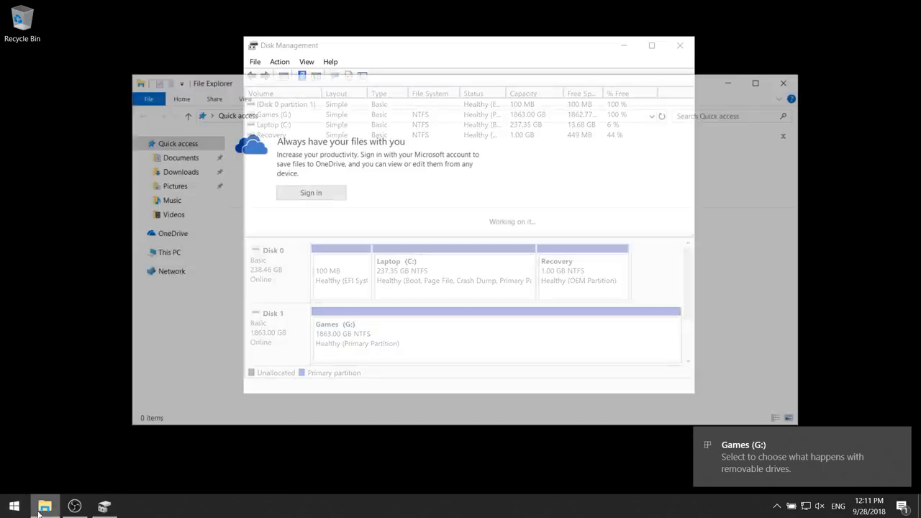
- Open This PC and select the new Games (G:) drive showing 1.81 TB free
{"action": "left_click", "coordinate": [45, 506]}
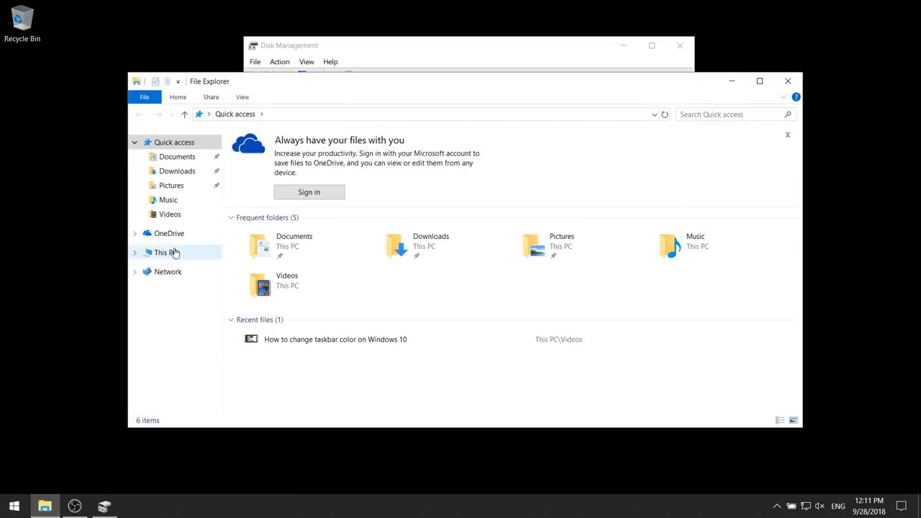
{"action": "left_click", "coordinate": [165, 252]}
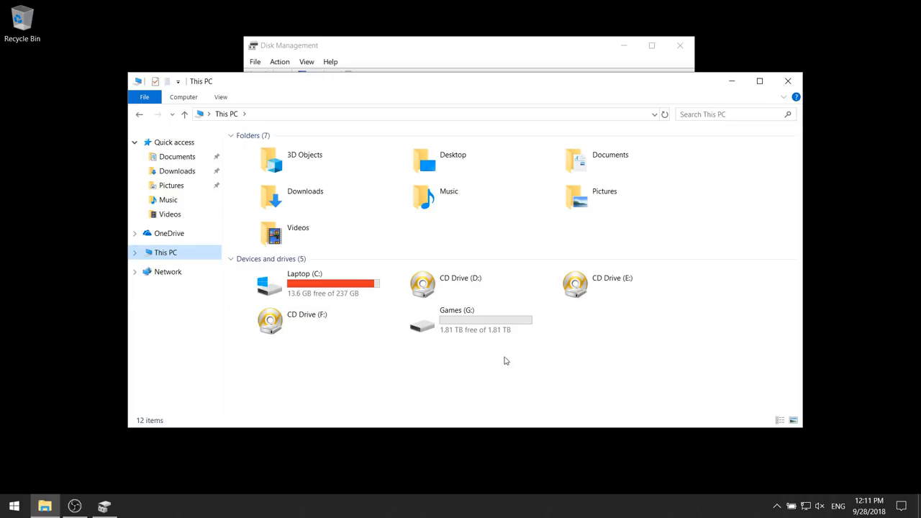
{"action": "left_click", "coordinate": [461, 321]}
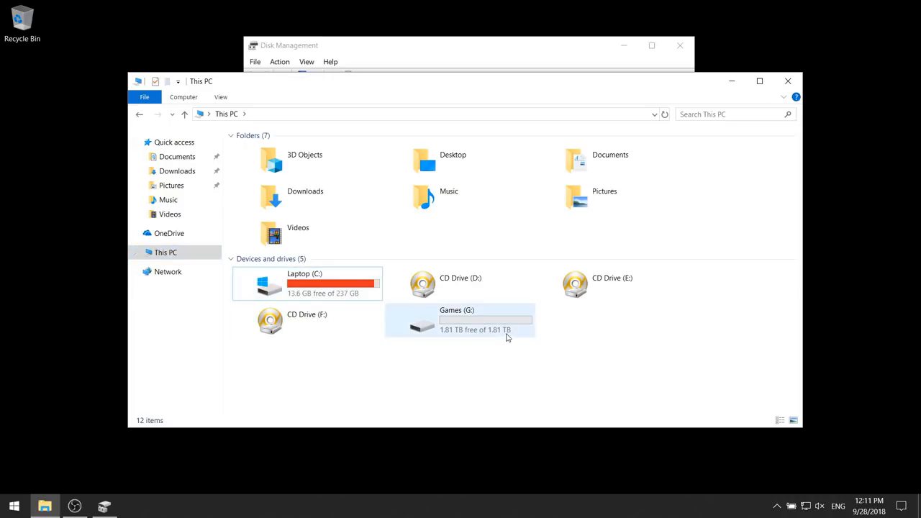
{"action": "left_click", "coordinate": [468, 320]}
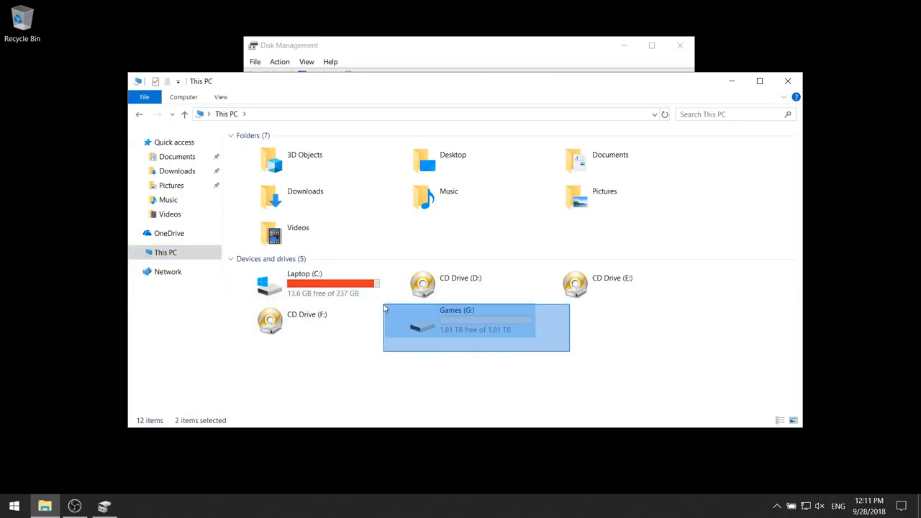